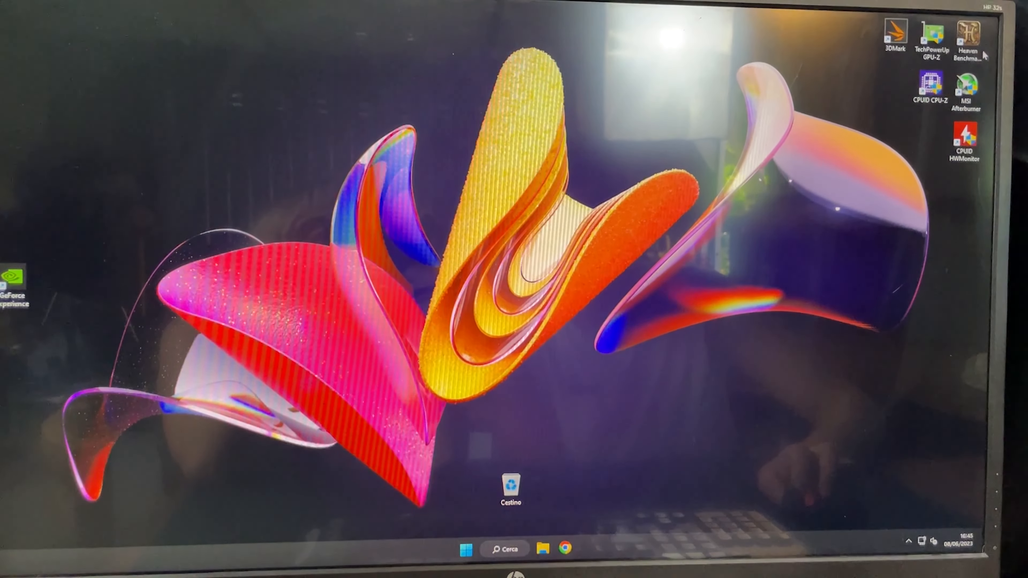
Launch Unigine Heaven Benchmark from the desktop and accept its license agreement
{"action": "double_click", "coordinate": [968, 35]}
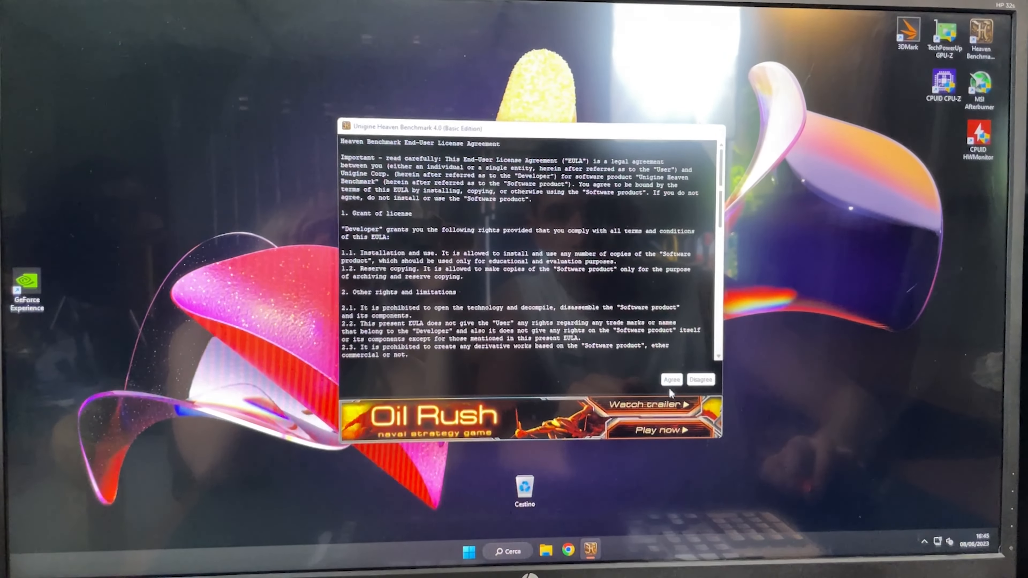
{"action": "left_click", "coordinate": [670, 380]}
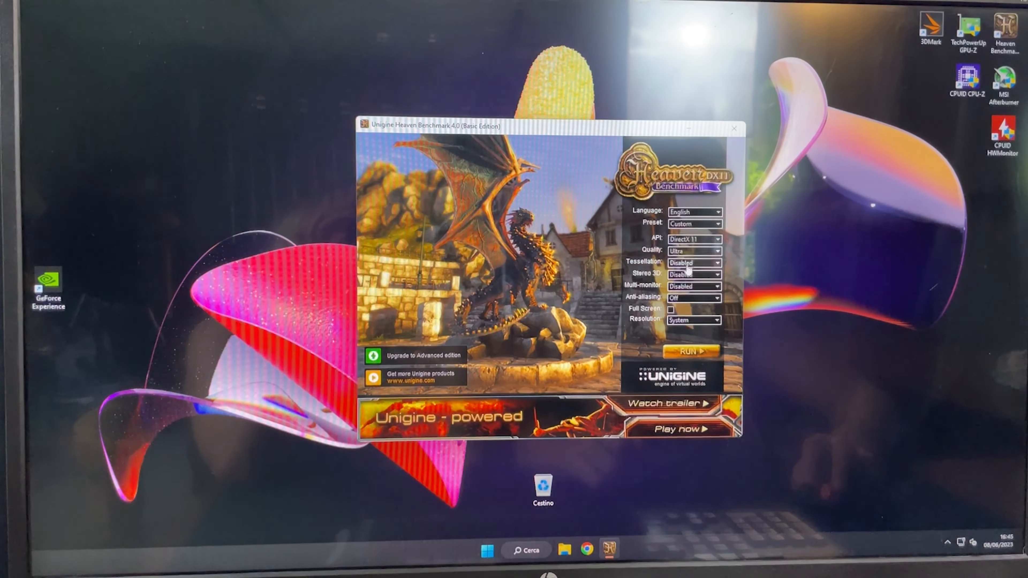
Start MSI Afterburner, allow the UAC prompt, and dismiss the new-version notice
{"action": "left_click", "coordinate": [694, 263]}
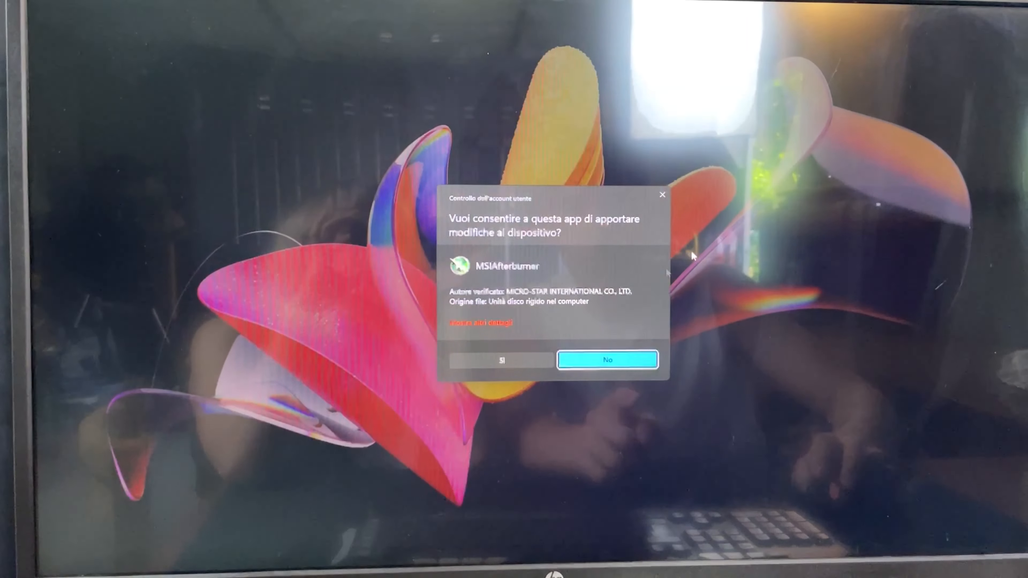
{"action": "left_click", "coordinate": [502, 359]}
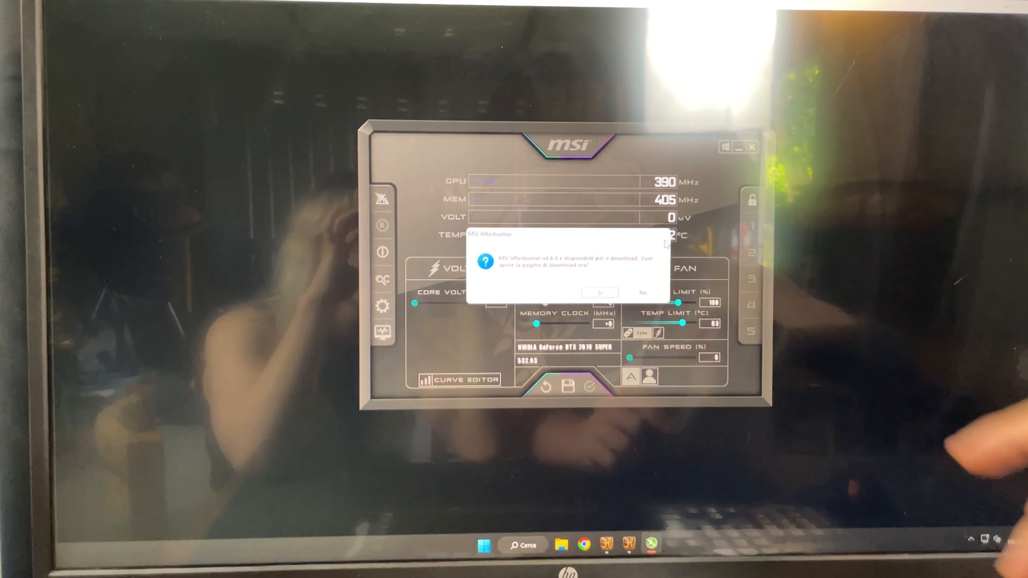
{"action": "left_click", "coordinate": [642, 292]}
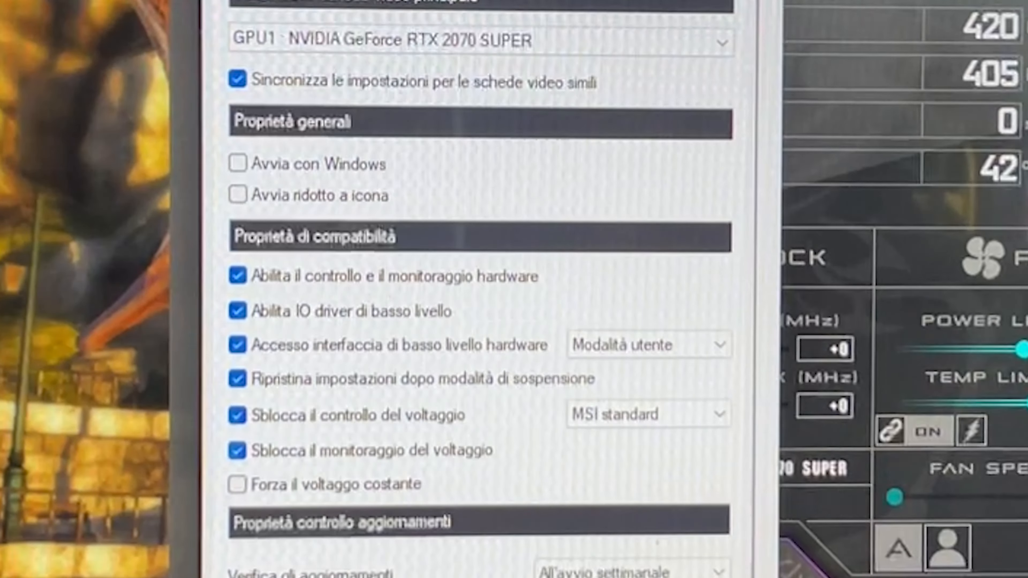
{"action": "scroll", "scroll_direction": "down", "scroll_amount": 3}
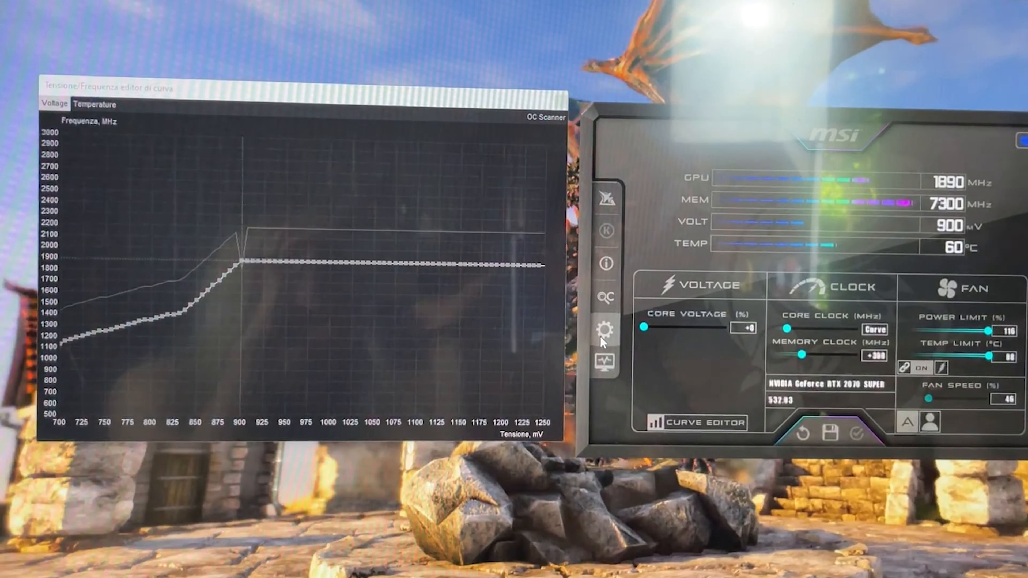
Enable Start with Windows and Start minimized in Afterburner properties and confirm
{"action": "left_click", "coordinate": [603, 328]}
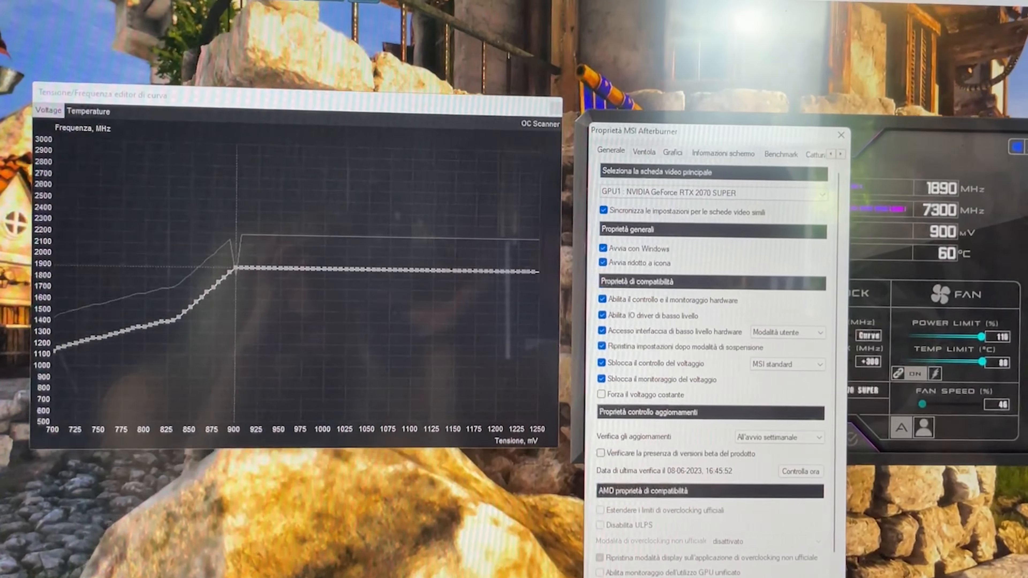
{"action": "left_click", "coordinate": [841, 135]}
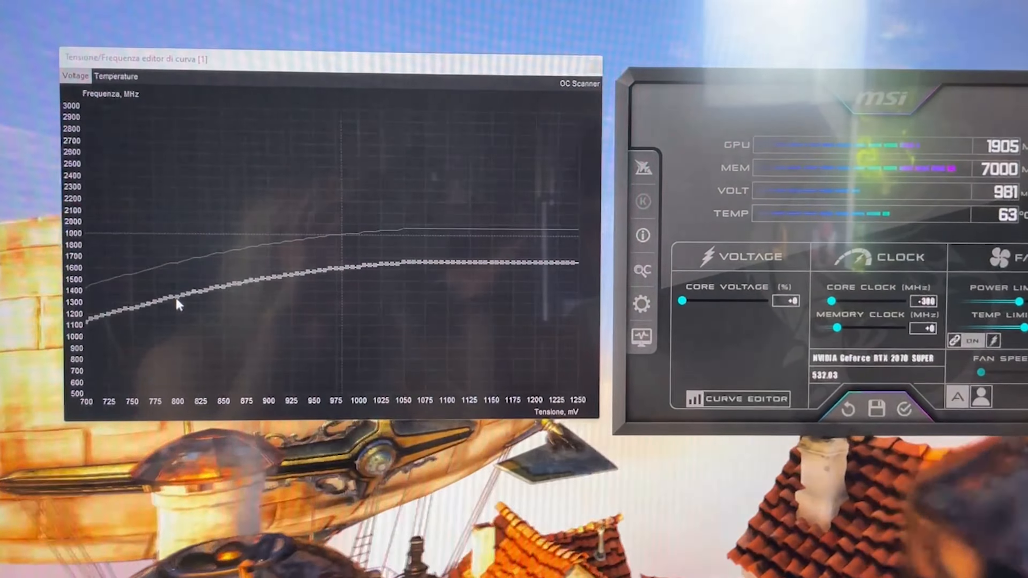
Raise the 800 mV curve point toward about 1650 MHz on the lowered curve
{"action": "left_click_drag", "start_coordinate": [184, 298], "coordinate": [184, 269]}
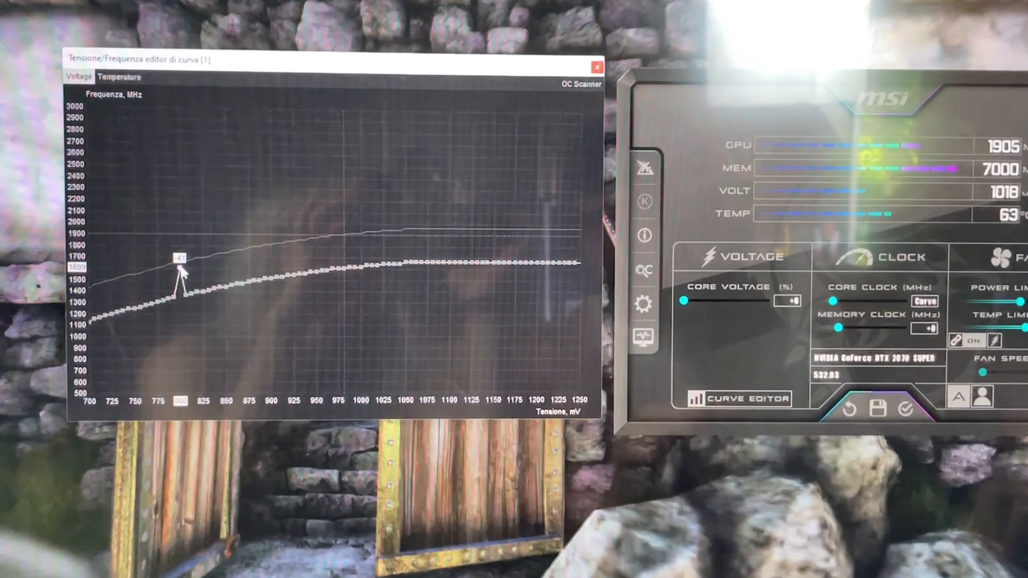